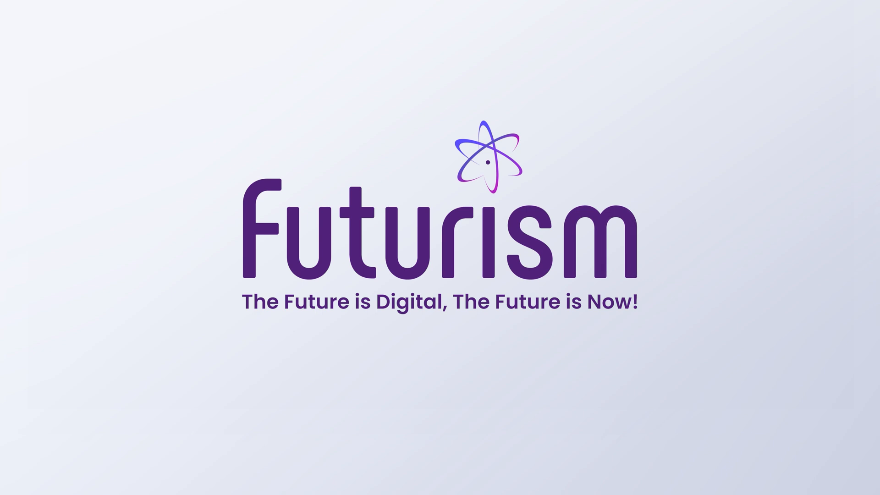
pyautogui.write('www.fu')
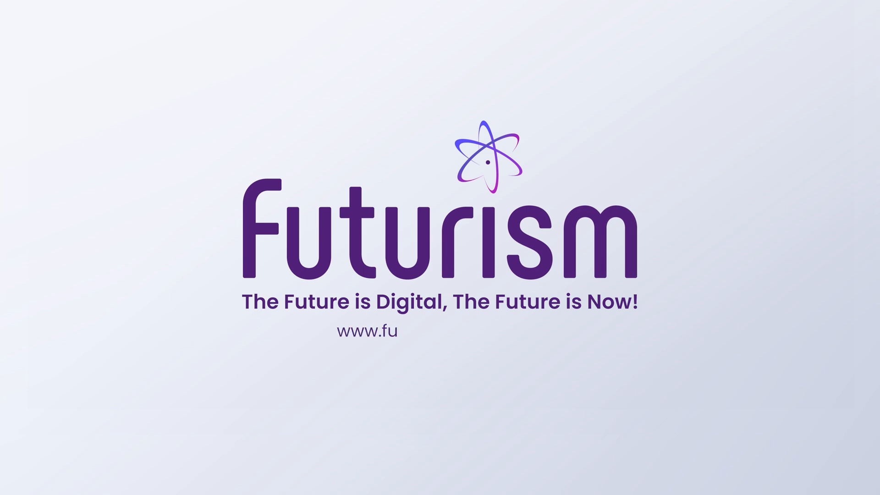